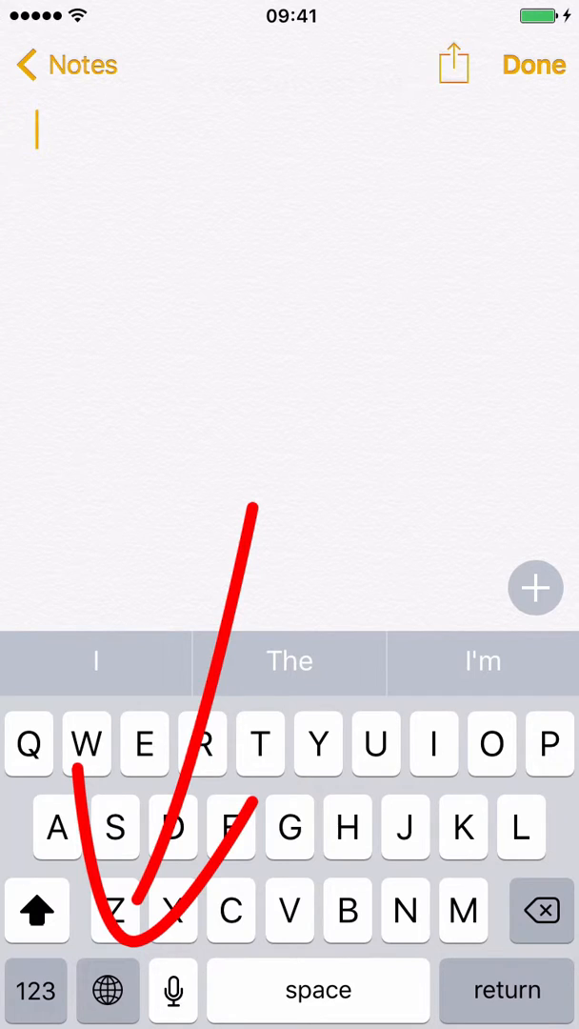
Step: Switch to the PhraseExpress keyboard to type "Dear Sirs," and the abbreviation "ty"
click(174, 826)
text(ty)
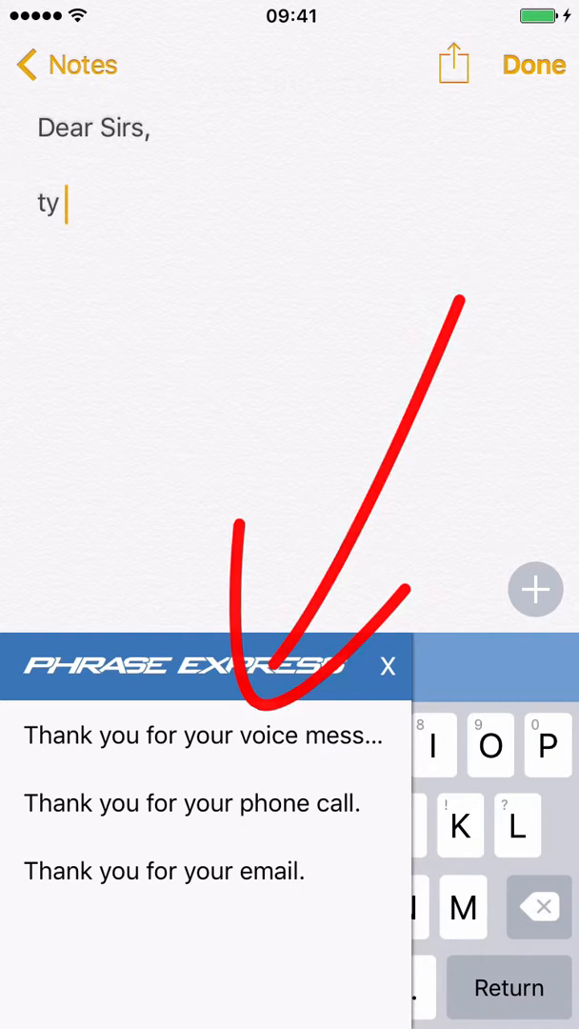
Step: Insert "Thank you for your email." and, on a new line, the English business signature
click(162, 871)
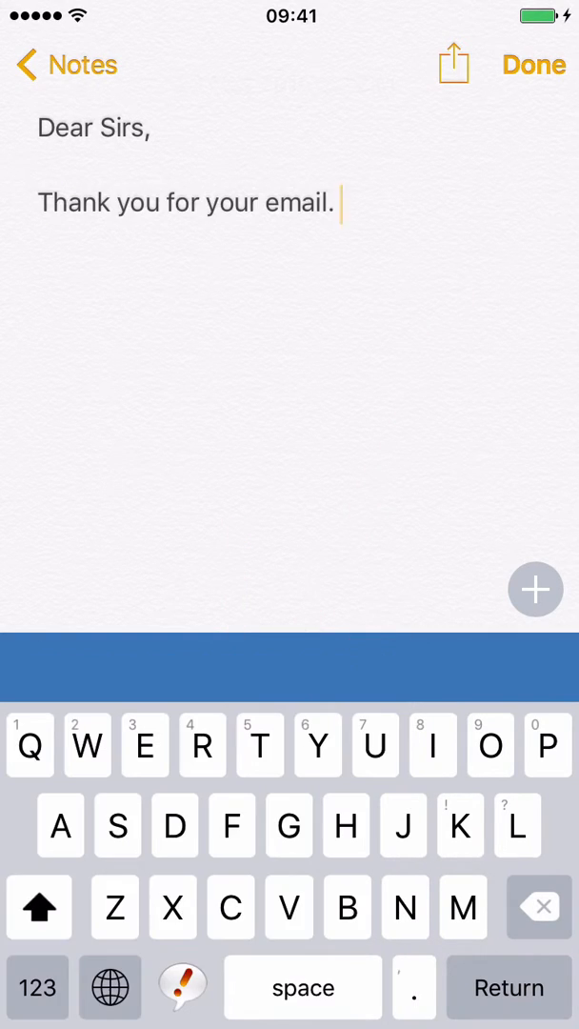
key(Return)
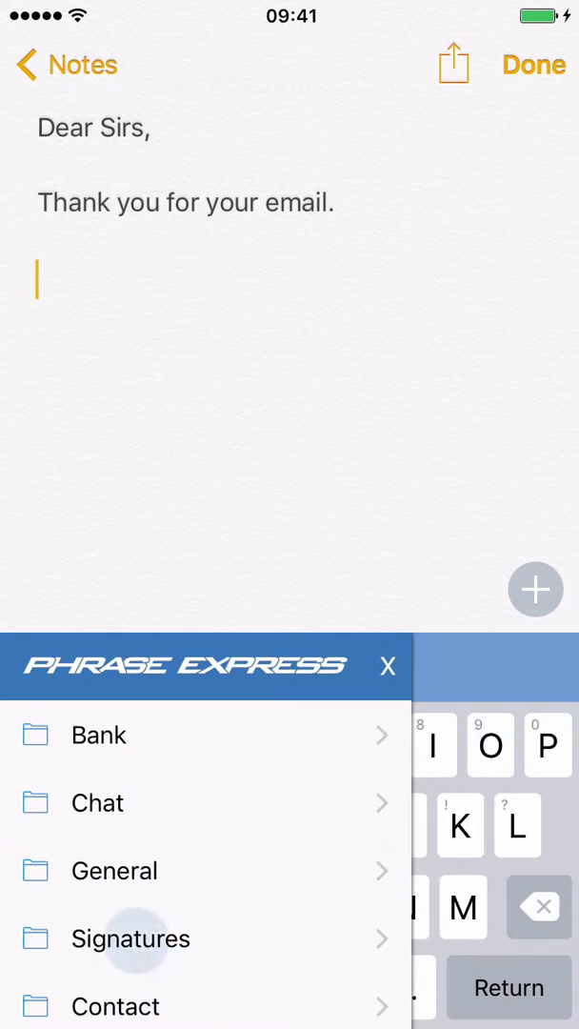
click(131, 938)
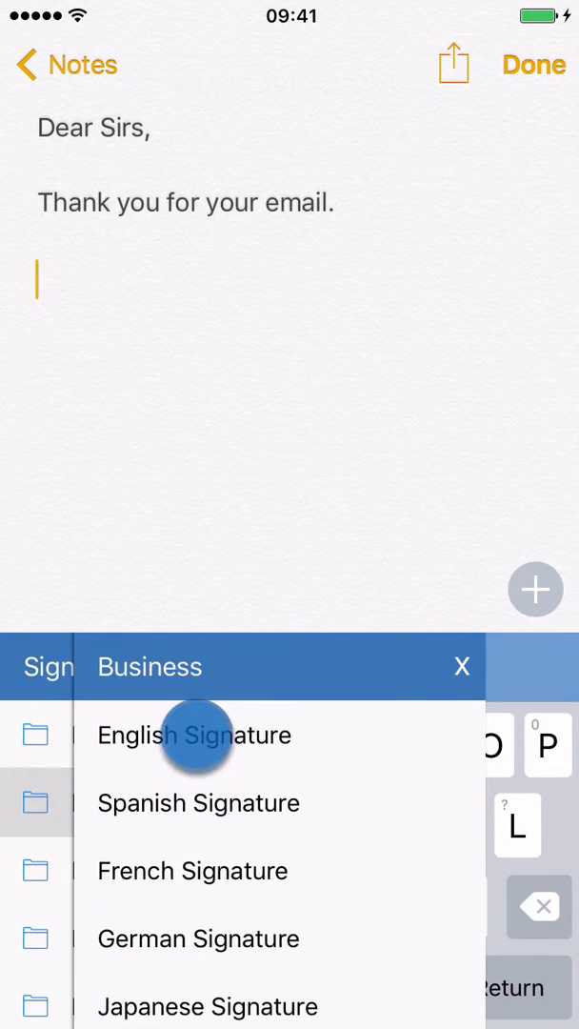
click(194, 734)
text(Is)
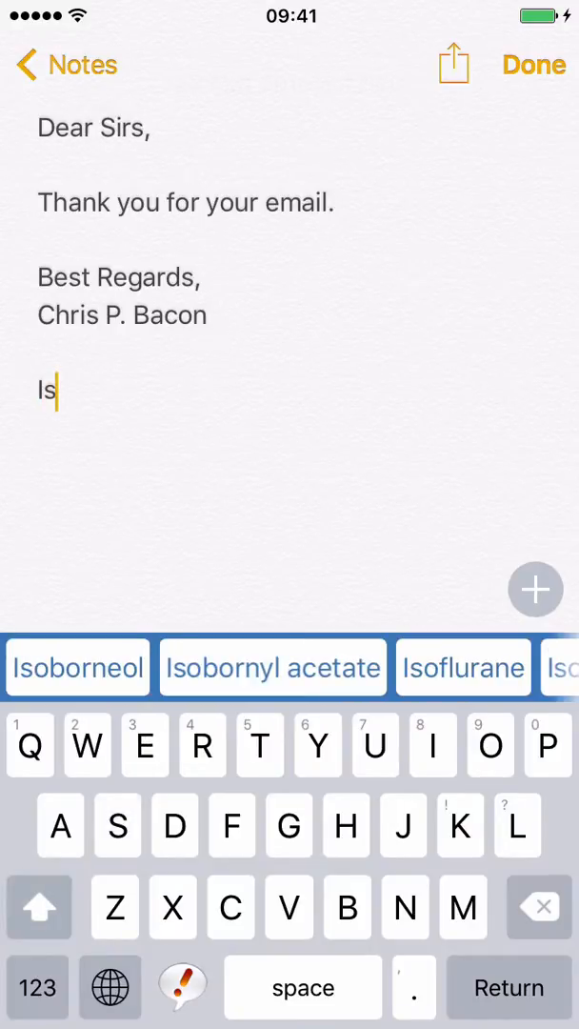
Step: Type "Isob" and accept the "Isobornyl acetate" suggestion
text(ob)
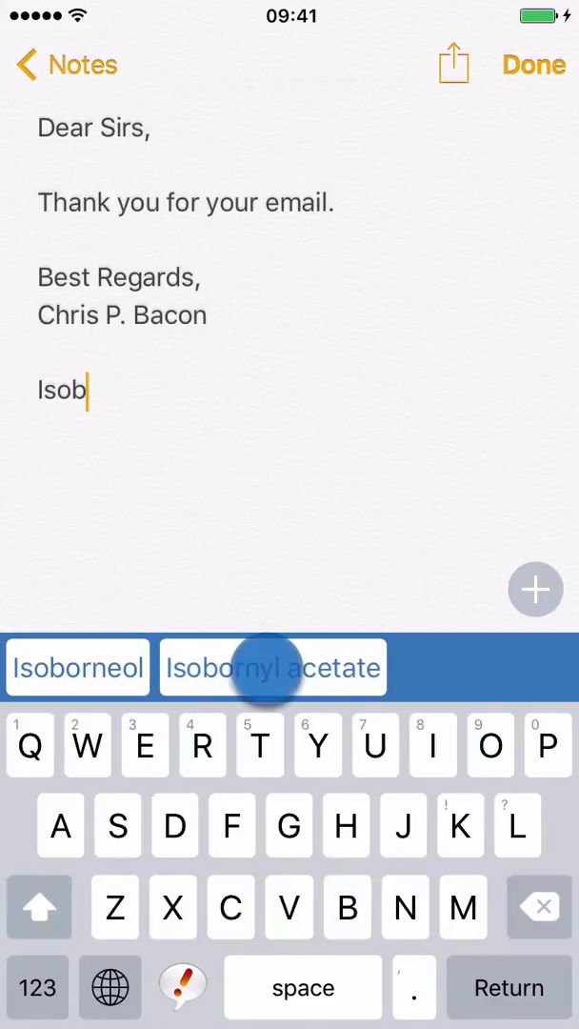
click(273, 667)
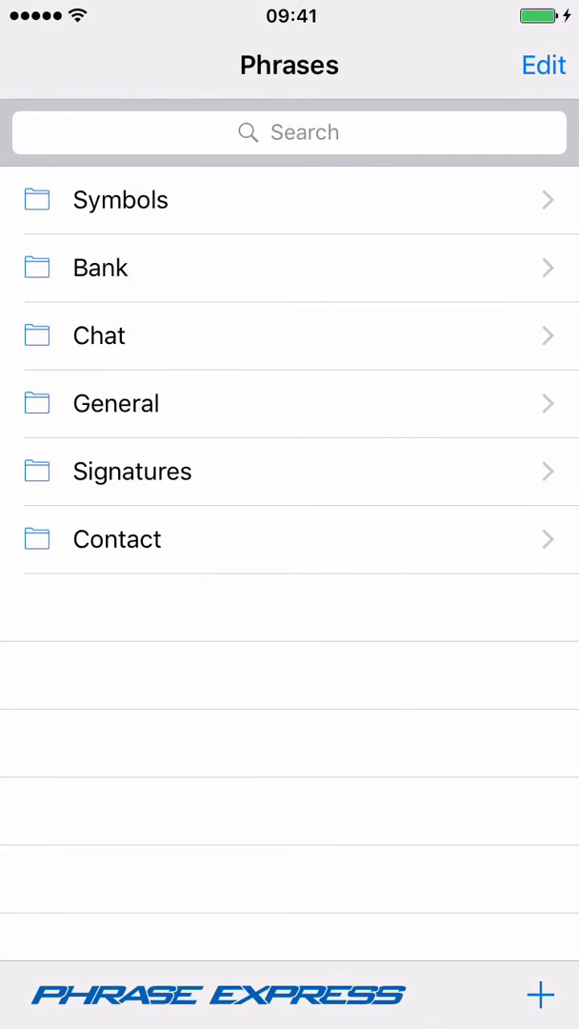
Step: Open the General folder and its Form phrase, showing quantity 5
click(116, 403)
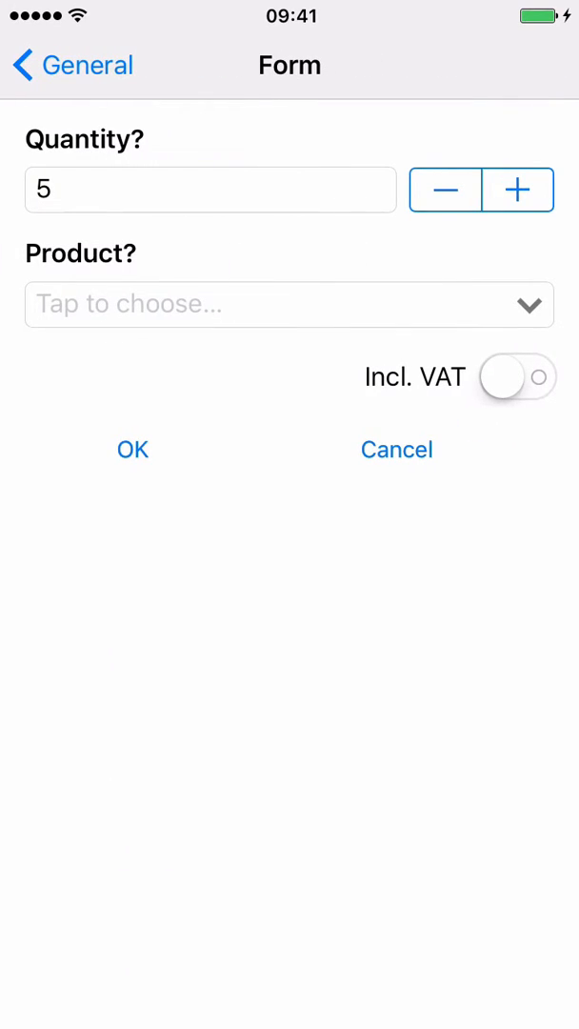
Step: Raise Quantity to 7, choose product Pro, and switch Incl. VAT on
click(517, 190)
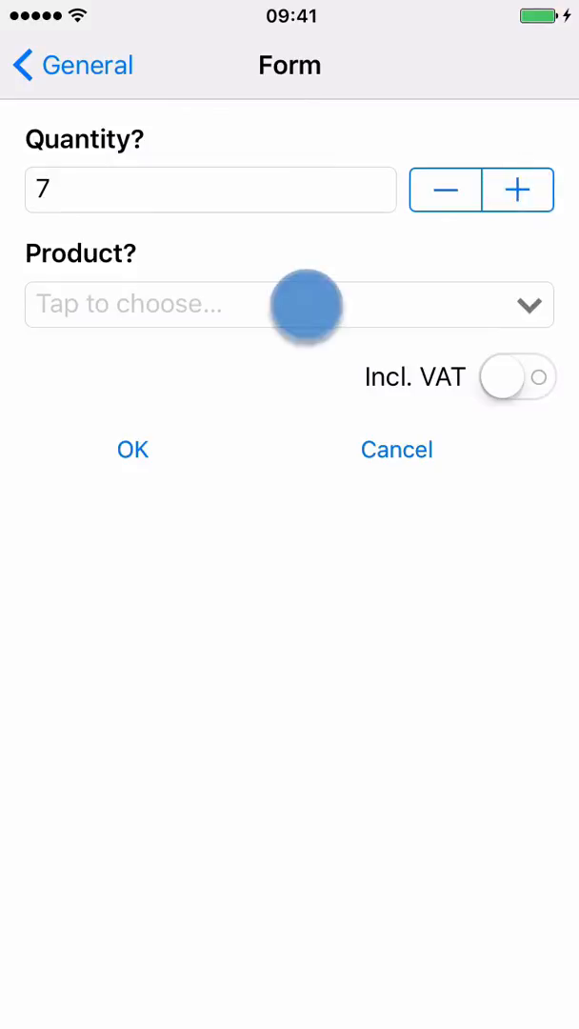
click(290, 304)
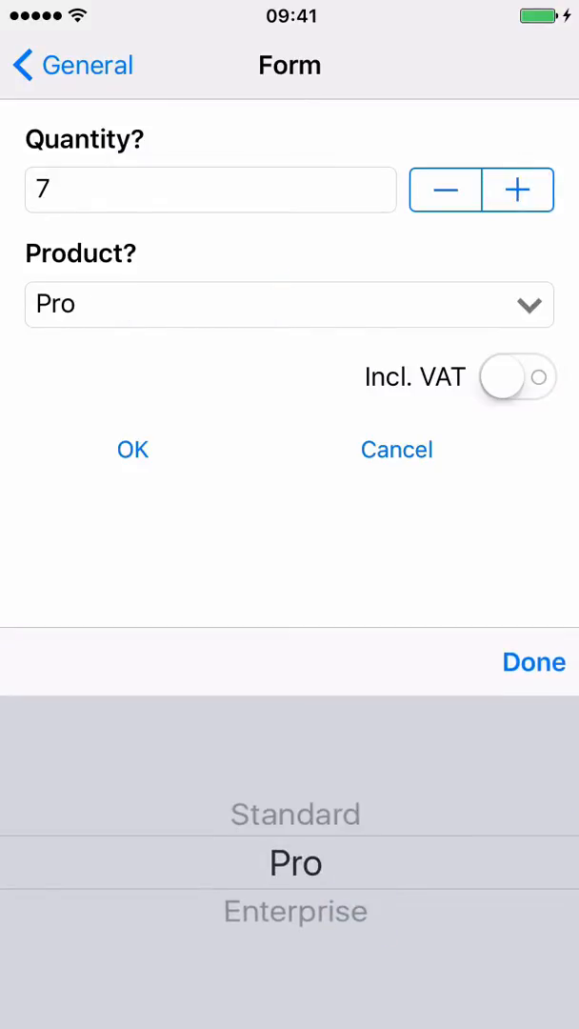
click(517, 377)
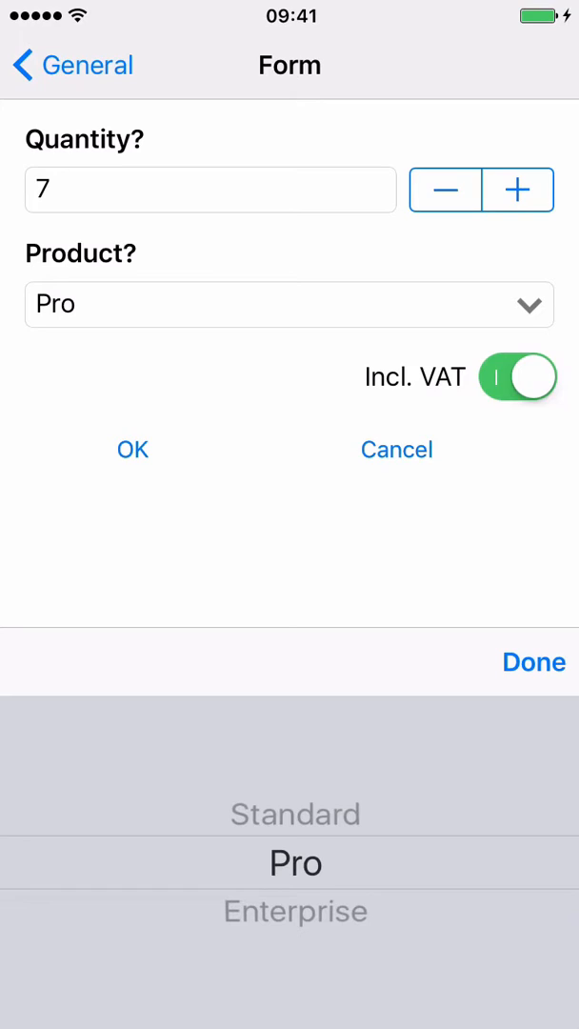